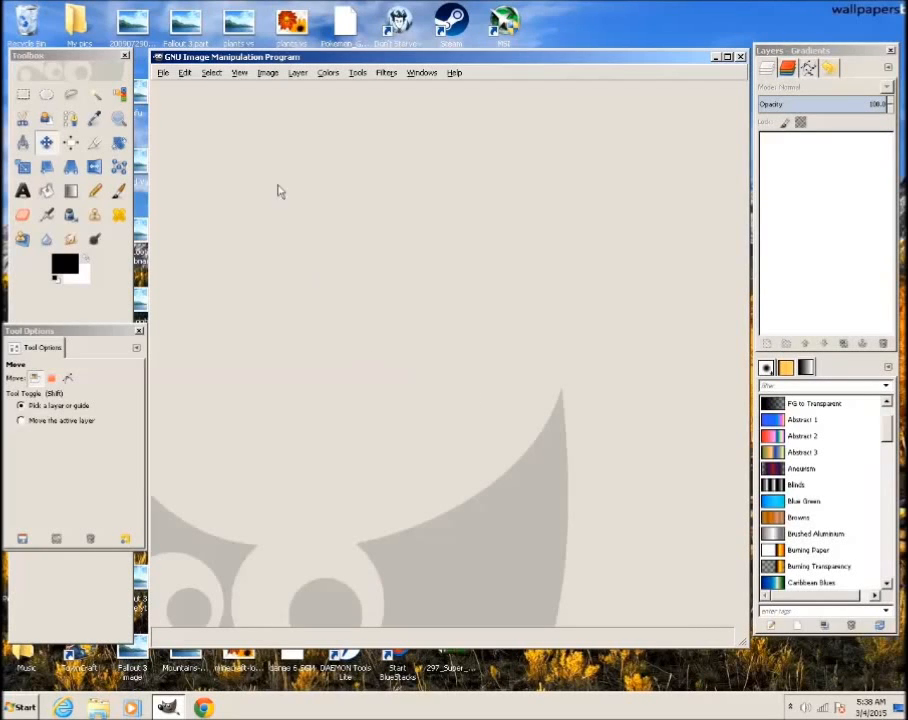
mouse_move(206, 96)
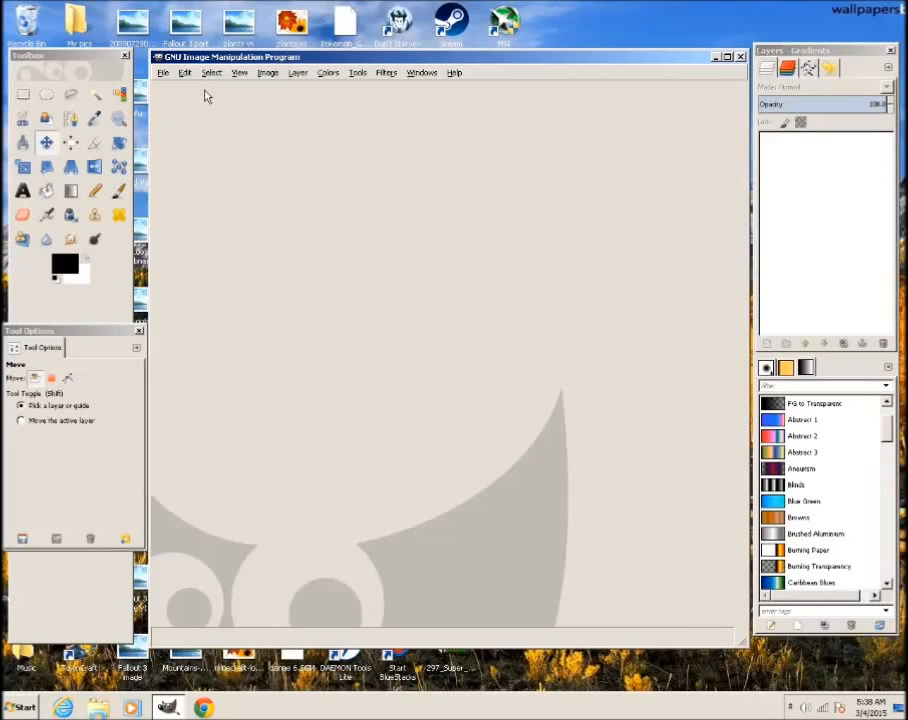
mouse_move(164, 74)
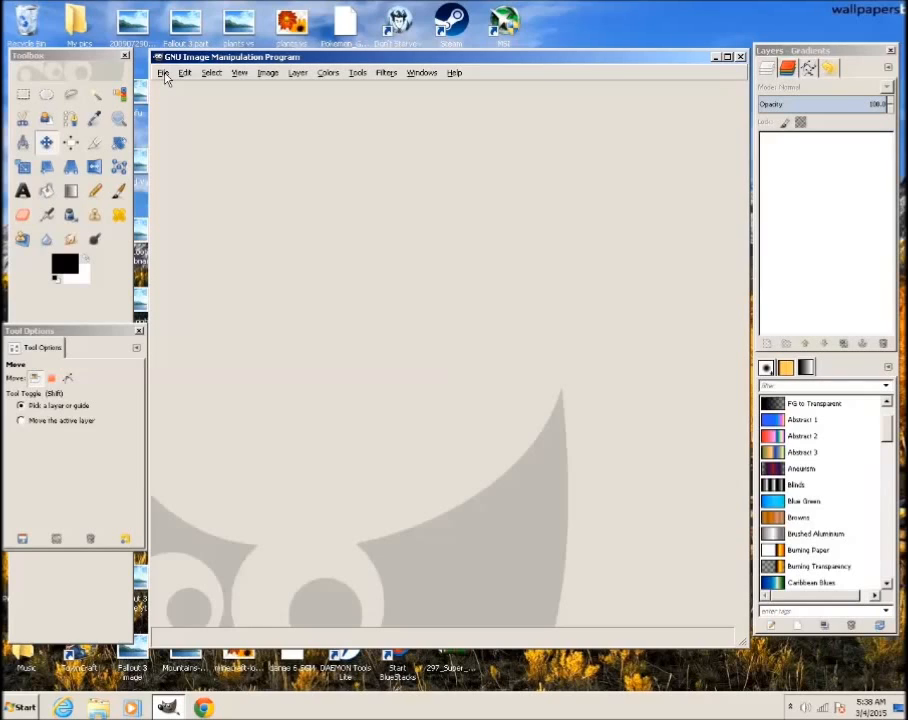
- Browse the Plants vs Zombies folder, preview candidates, and open the Garden Warfare zombie JPG
click(164, 72)
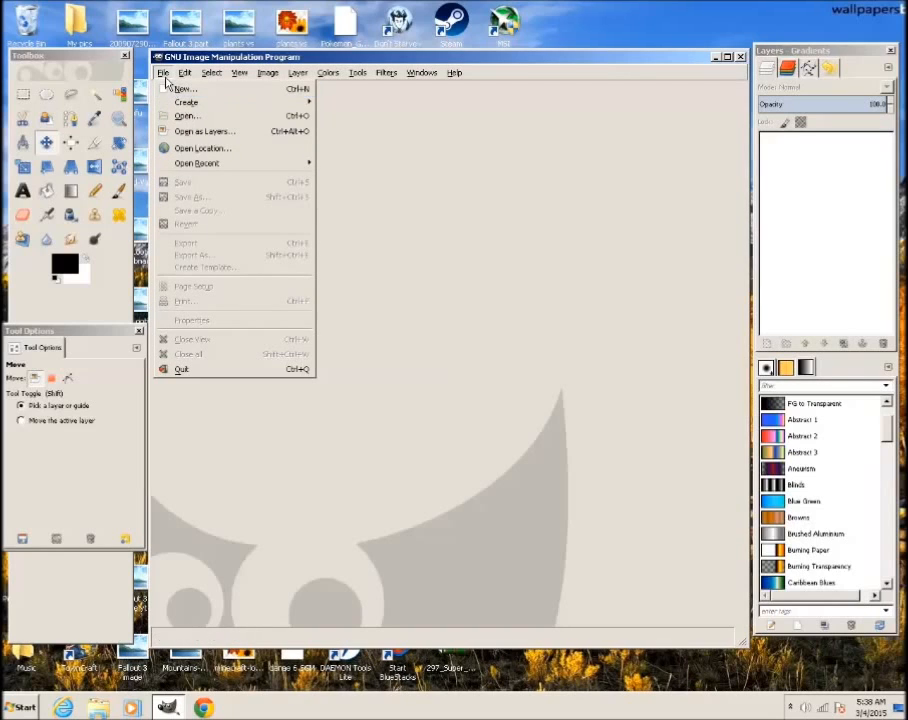
mouse_move(188, 116)
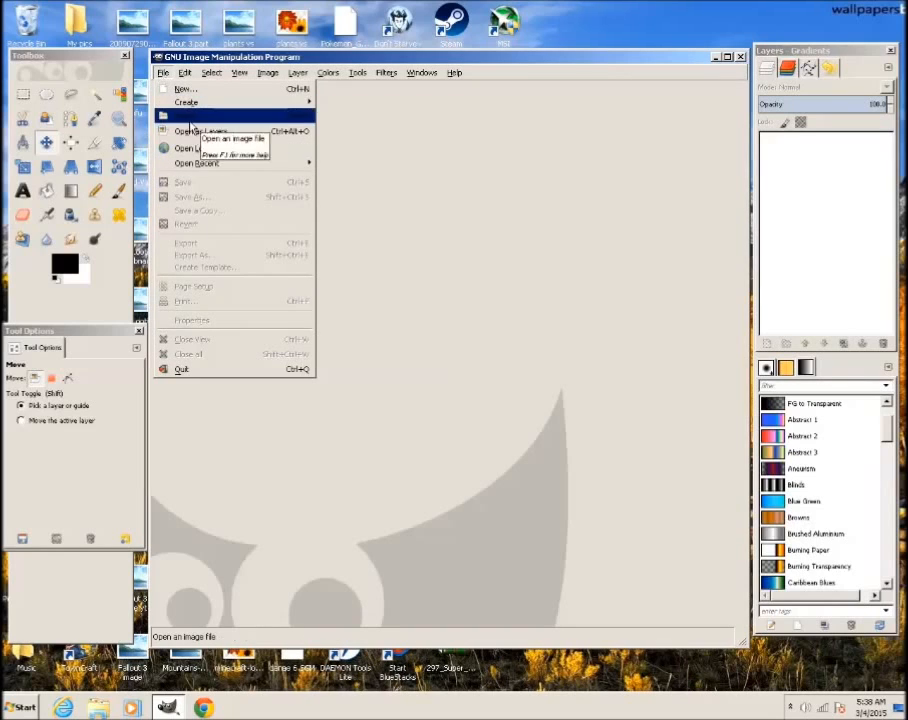
click(186, 148)
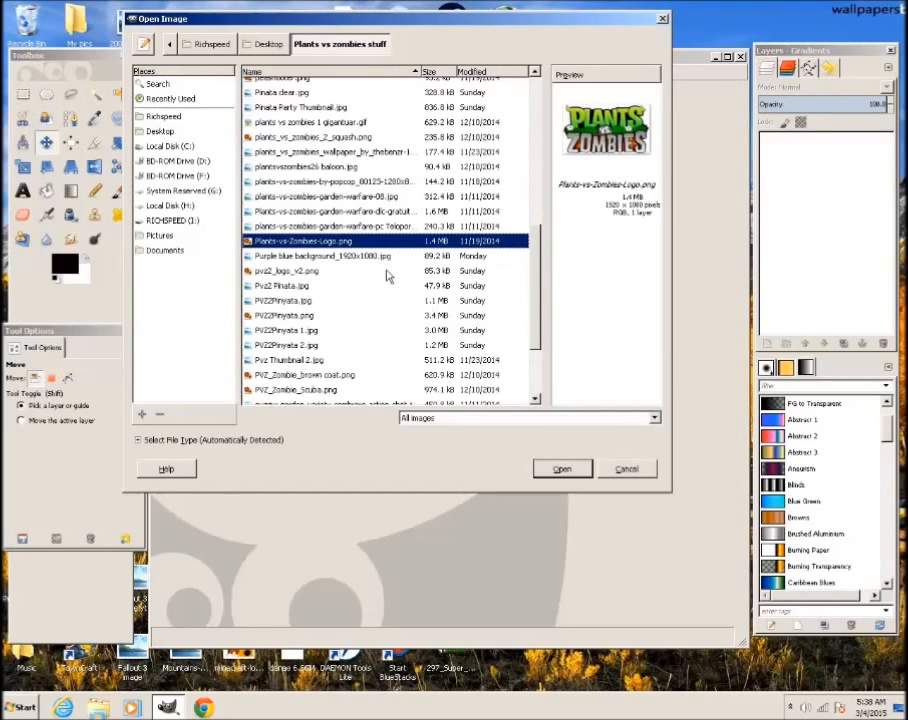
click(324, 256)
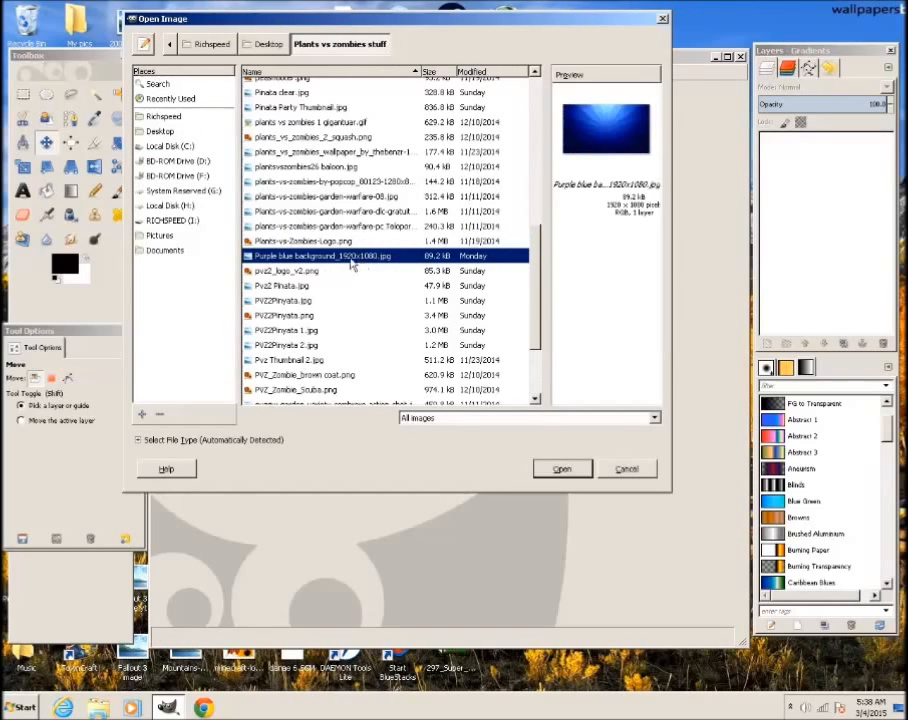
click(332, 212)
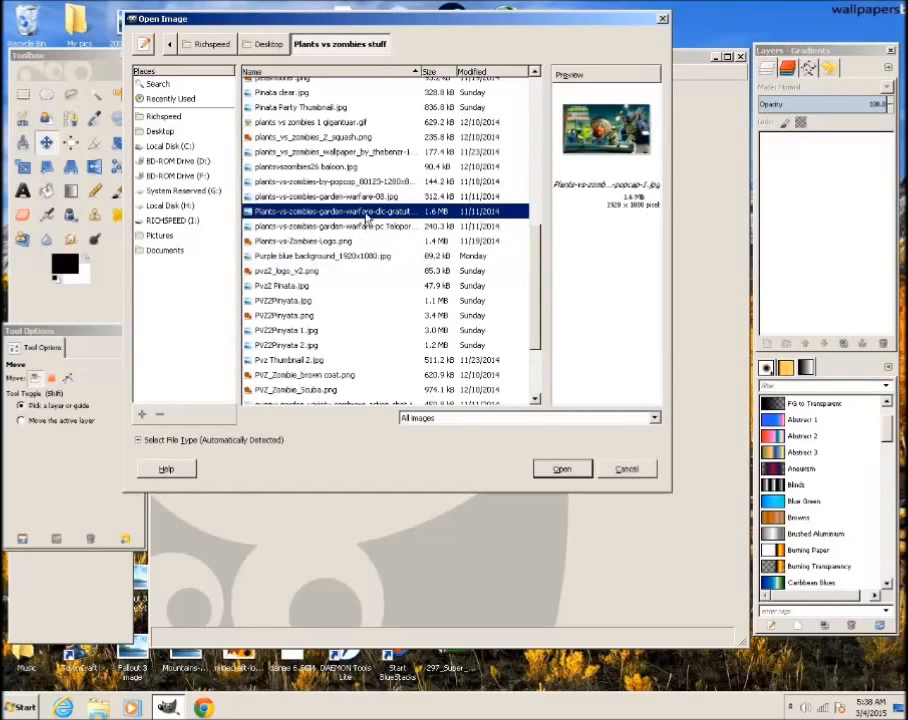
click(330, 196)
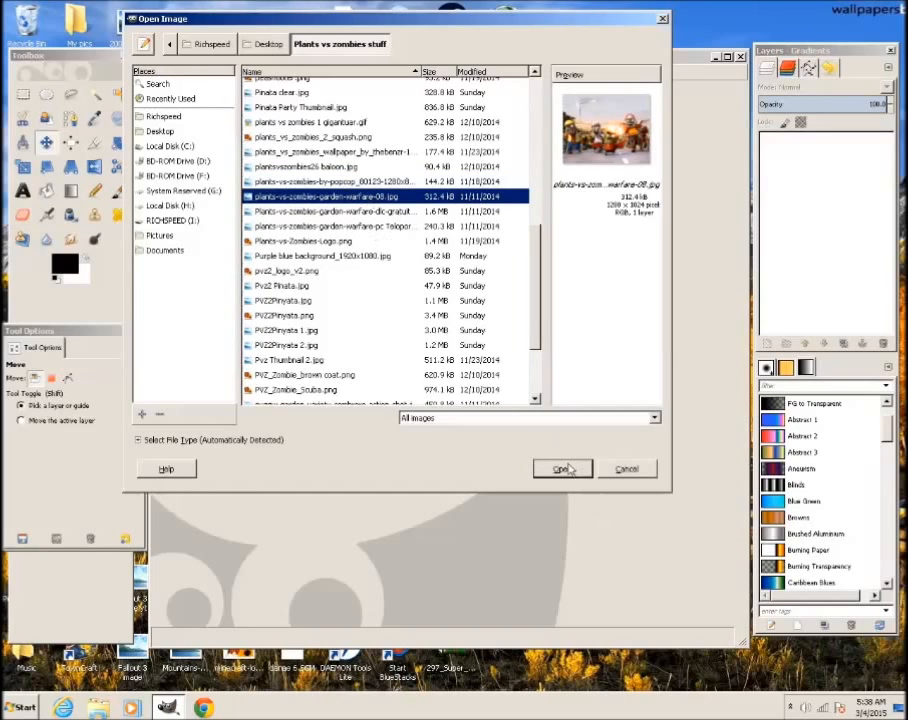
click(562, 468)
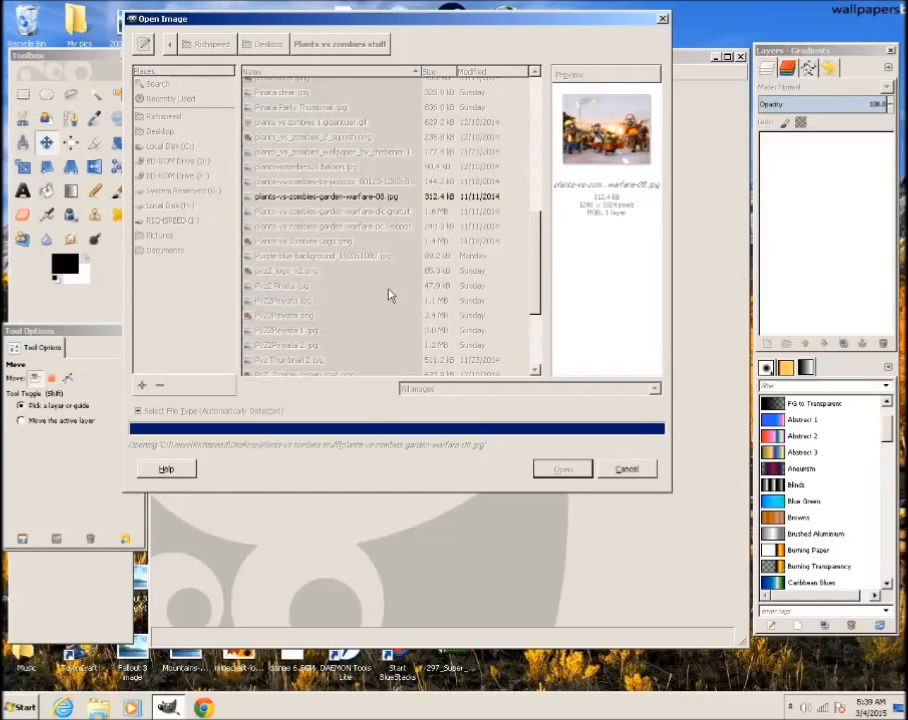
- Finish loading the Garden Warfare zombie picture into a new image window
click(562, 468)
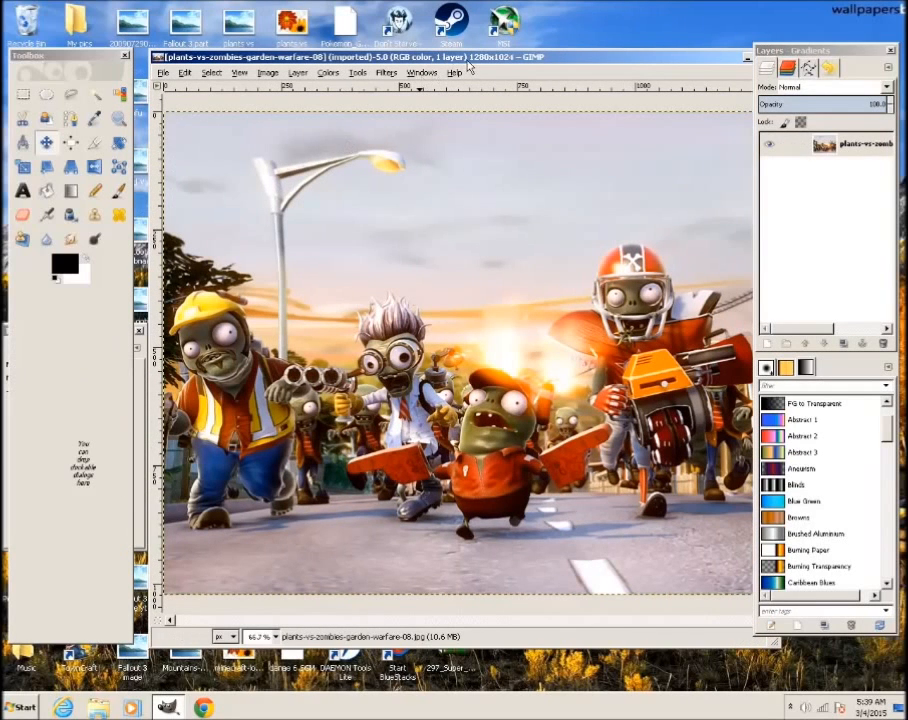
mouse_move(340, 290)
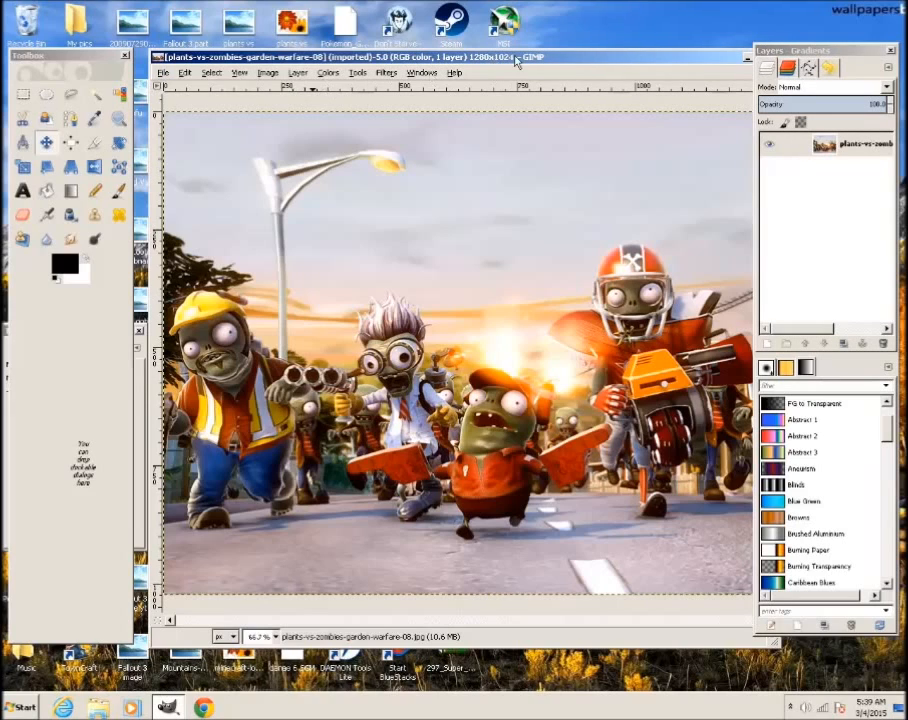
- Scale the image to 1280 by 720 pixels with the aspect chain unlinked
click(266, 72)
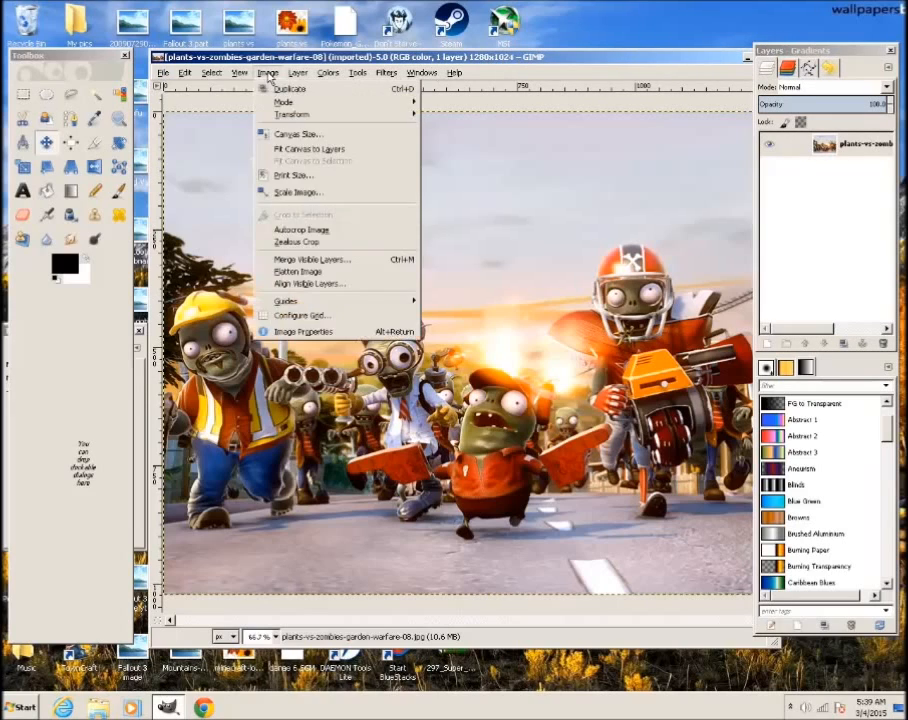
click(296, 192)
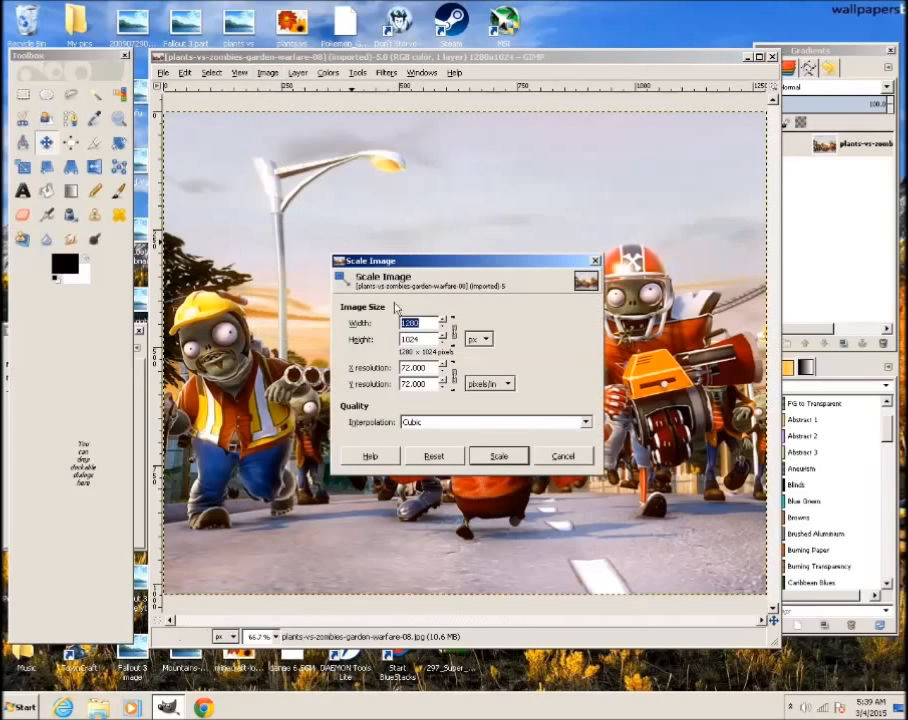
mouse_move(490, 342)
text(720)
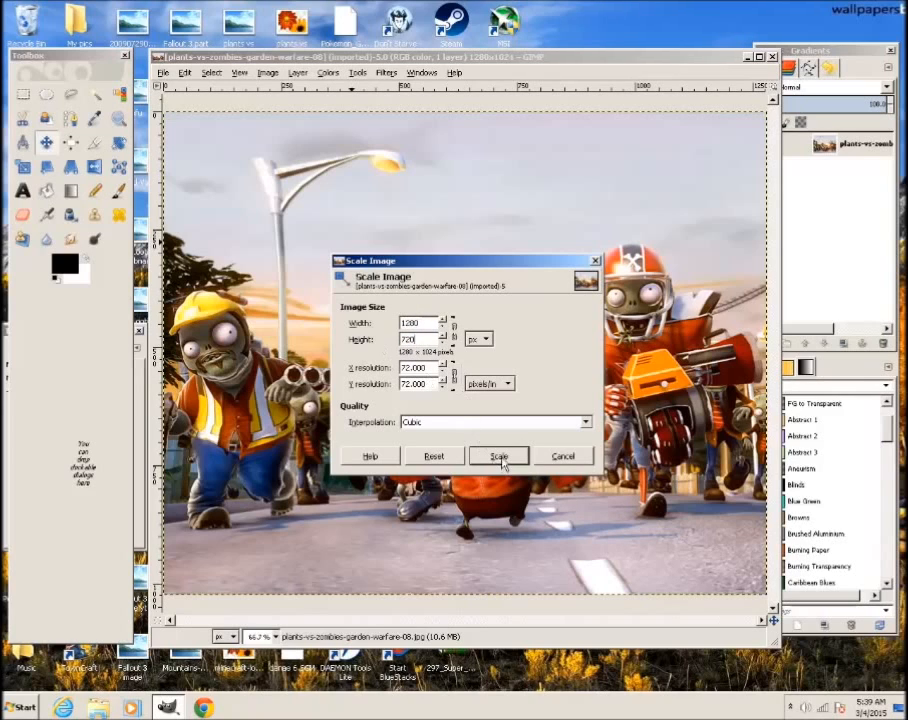
click(498, 456)
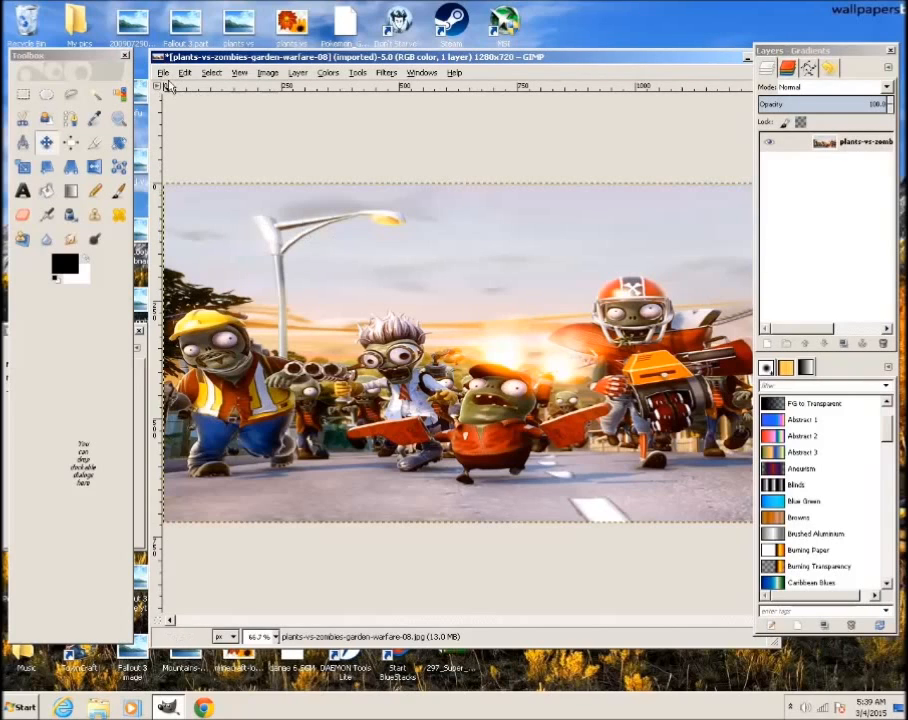
mouse_move(368, 312)
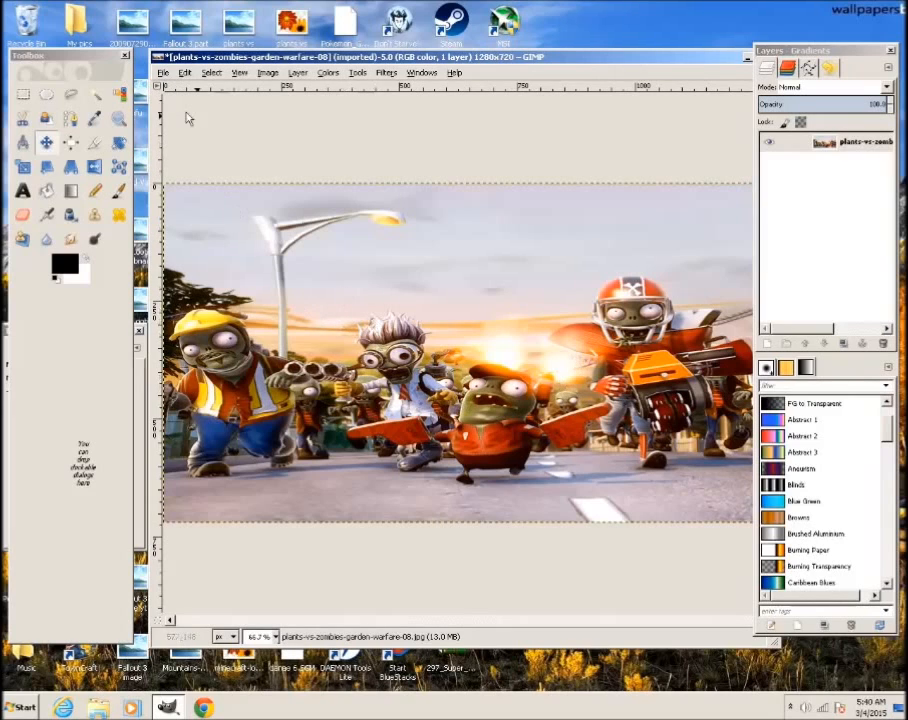
- Use Open as Layers to bring in the Plants vs Zombies 2 logo PNG
click(164, 72)
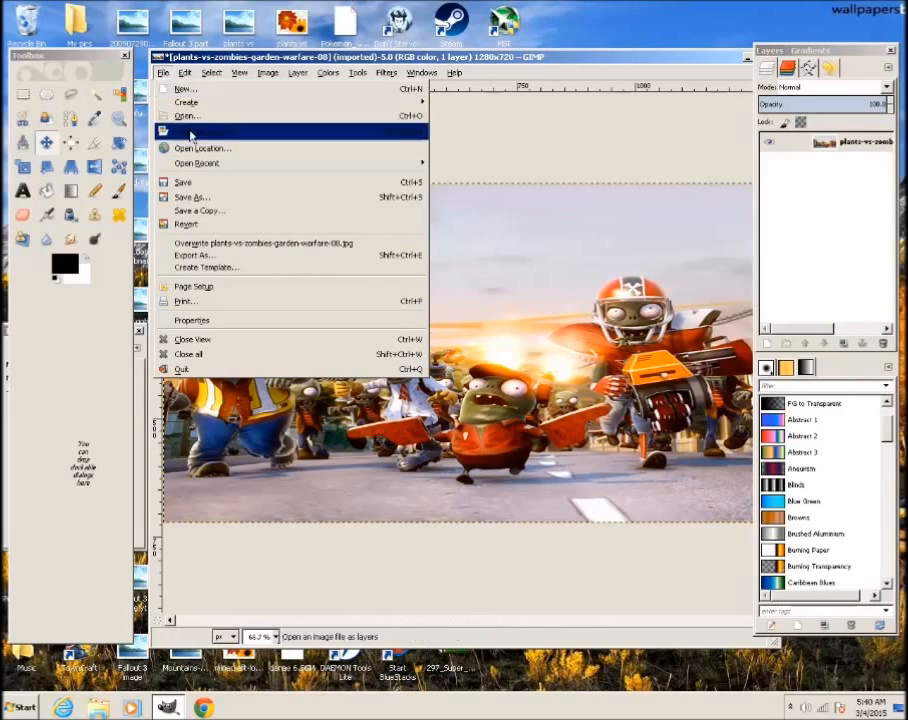
click(186, 116)
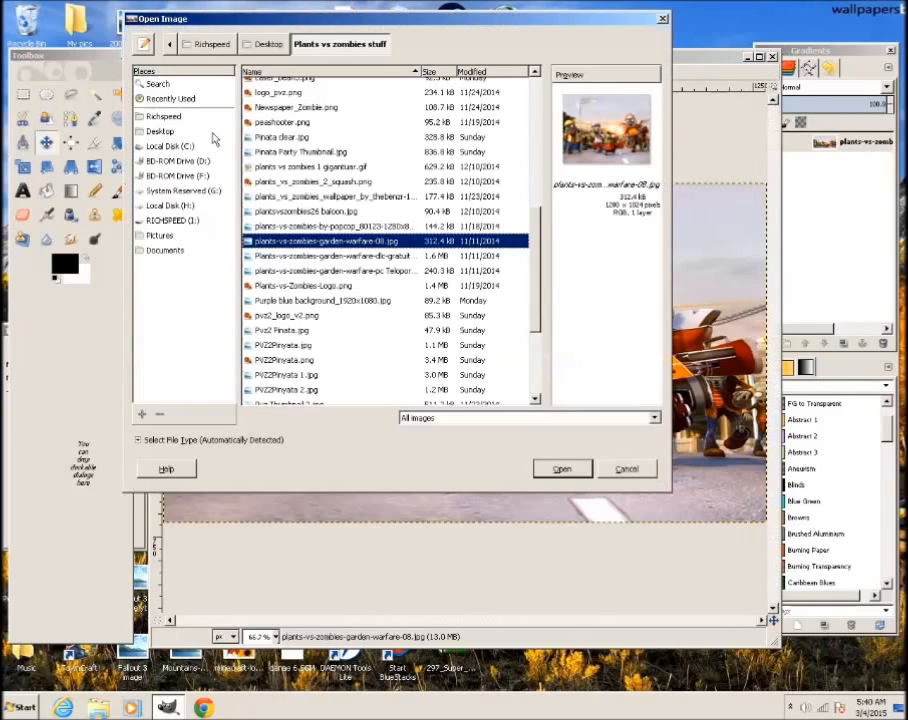
mouse_move(268, 340)
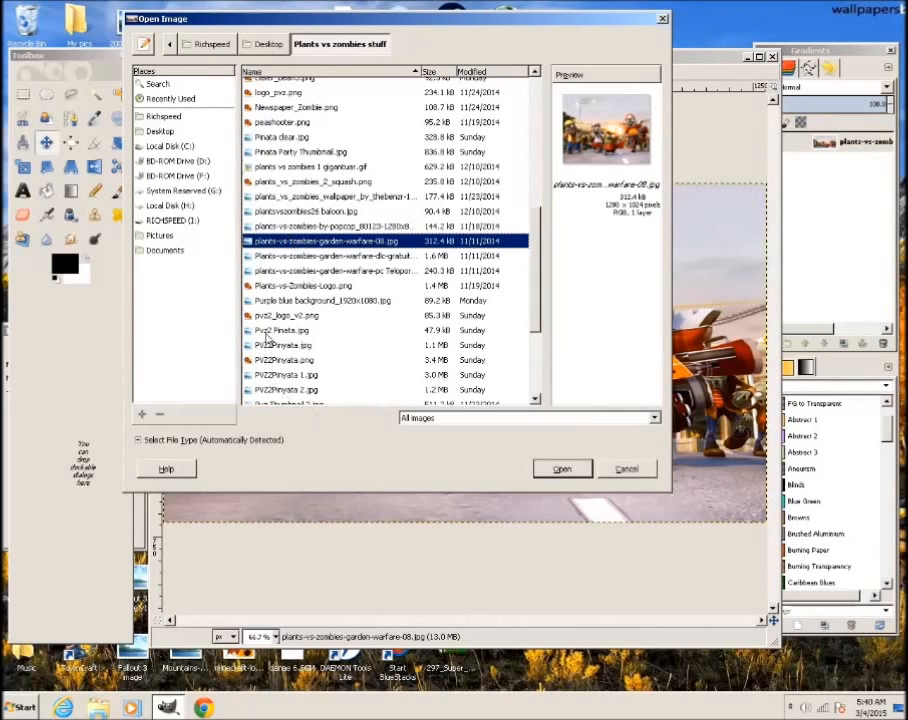
click(284, 316)
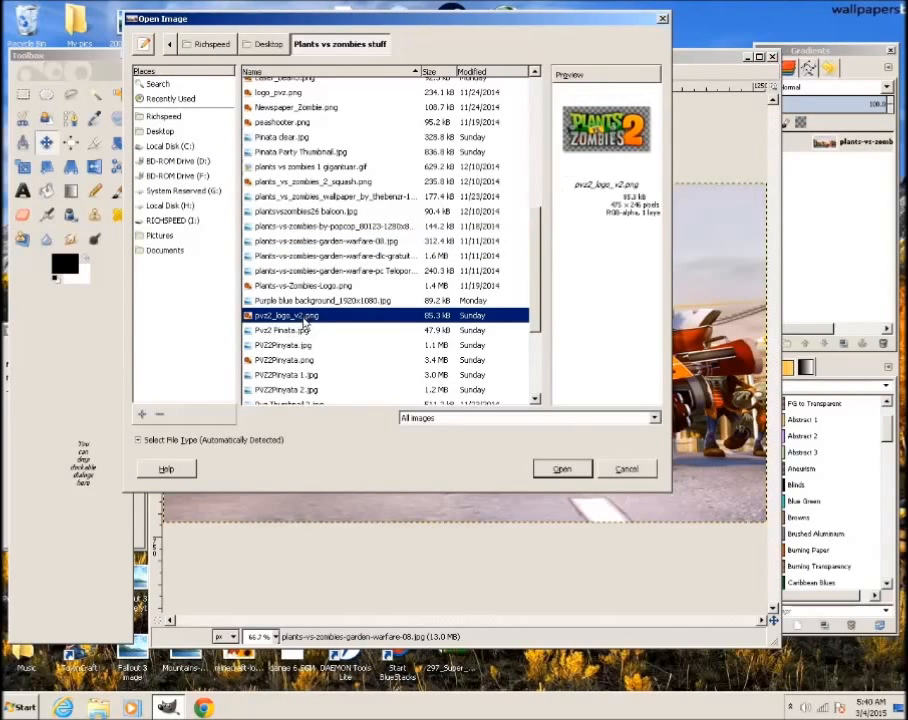
mouse_move(388, 340)
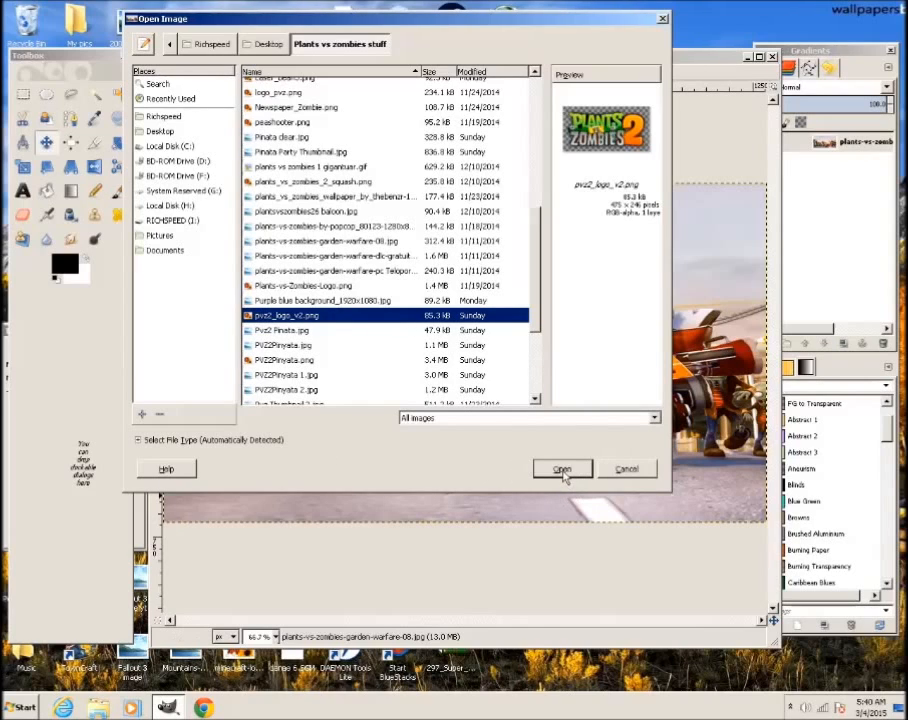
click(562, 468)
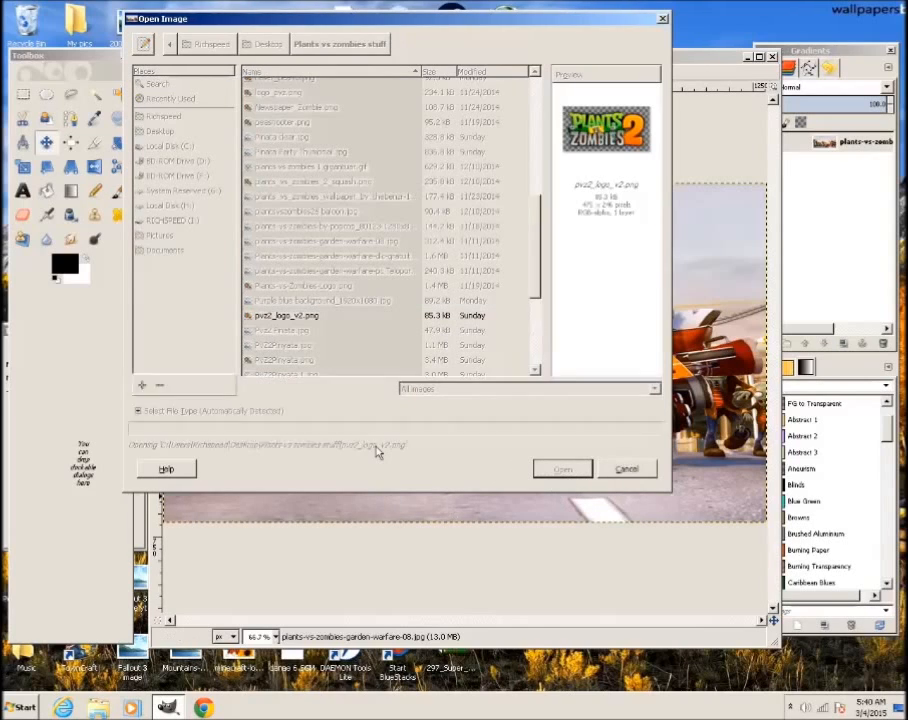
- Let the logo layer load and move it slightly upward over the scene
click(562, 468)
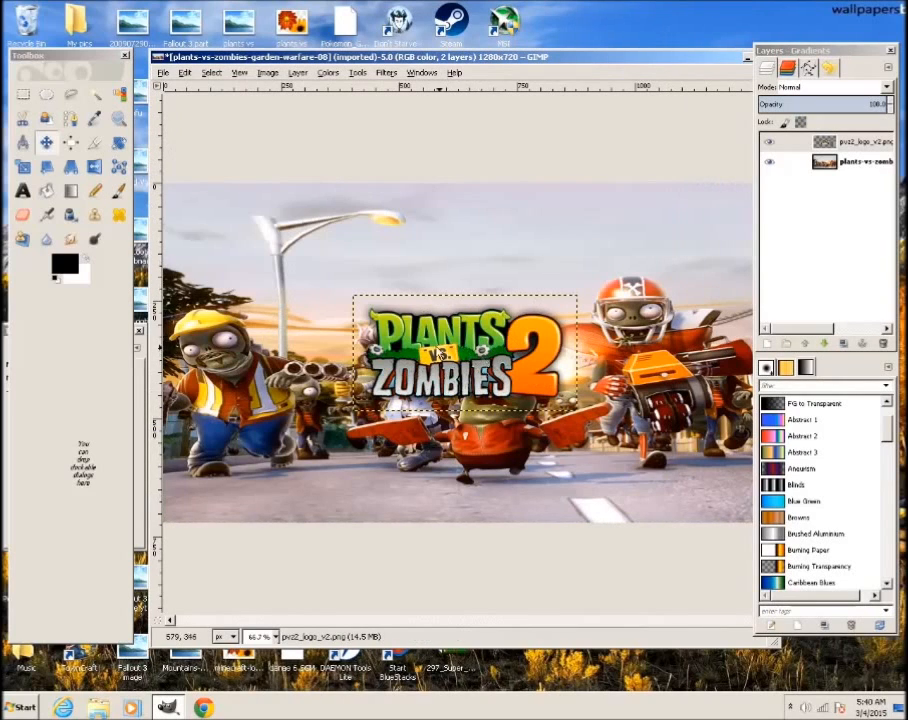
drag(466, 360, 486, 222)
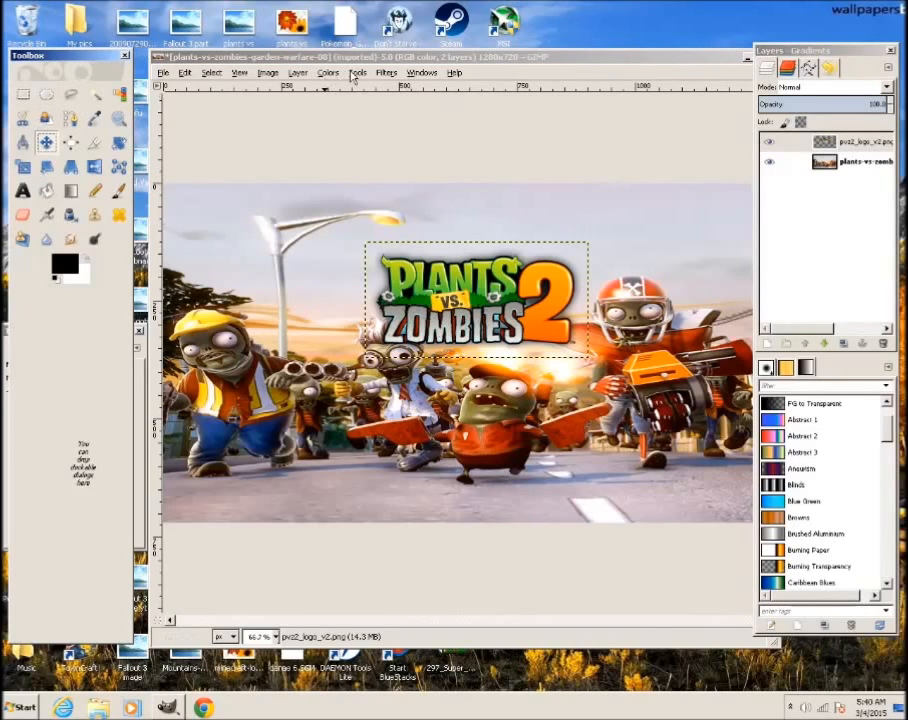
- Scale the logo layer up with the Scale tool to span the scene's upper middle
click(356, 72)
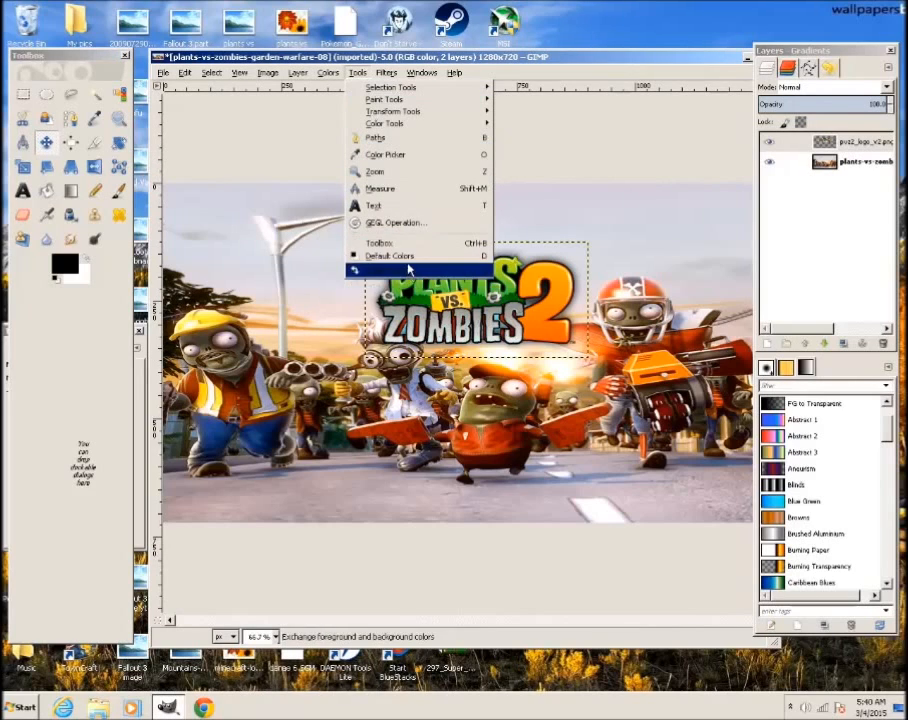
mouse_move(390, 256)
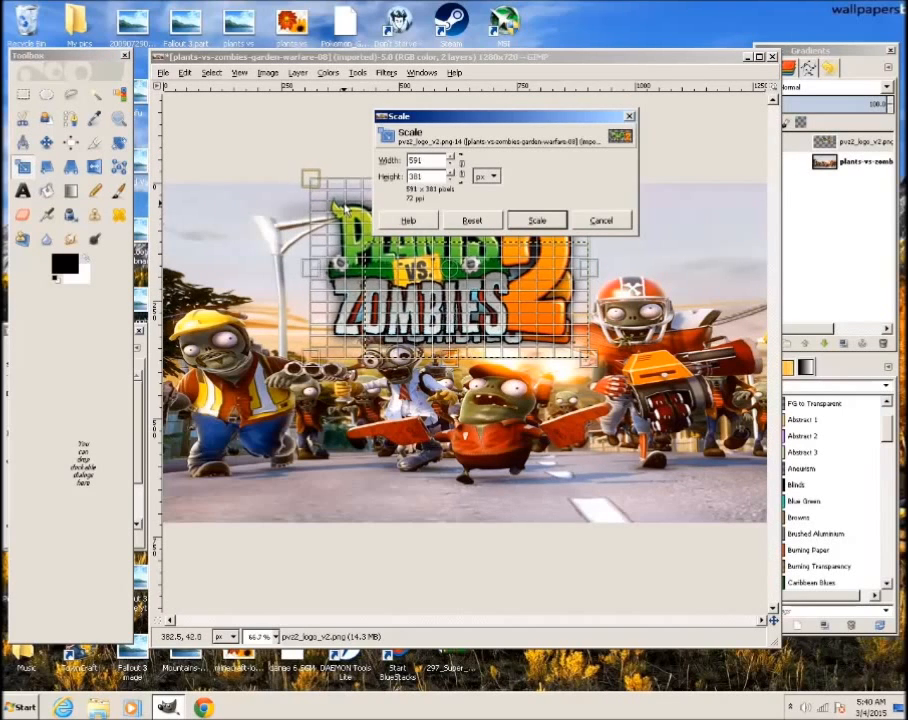
click(536, 220)
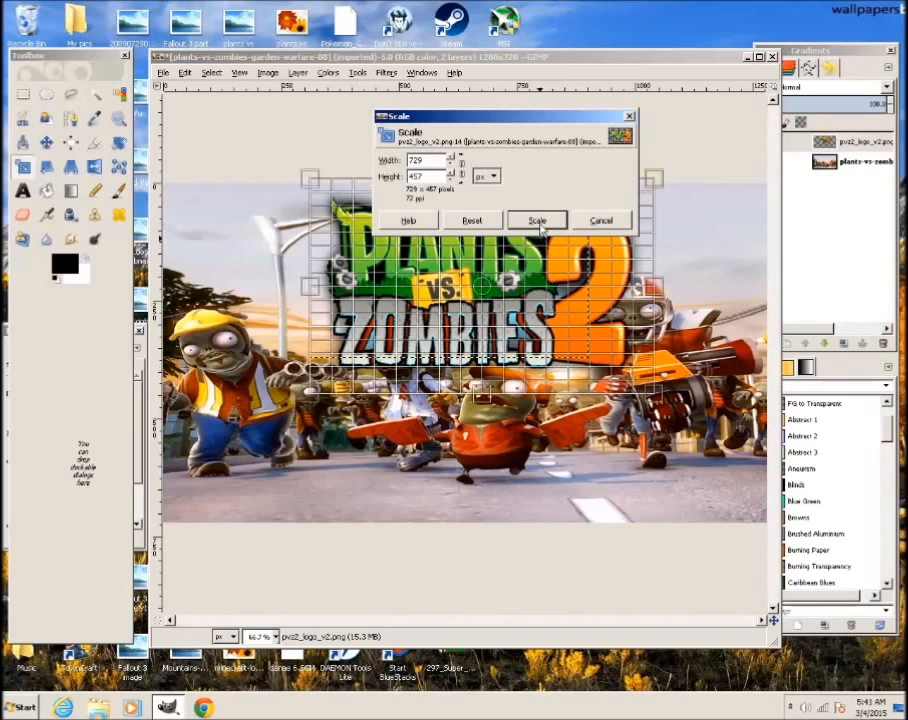
click(536, 220)
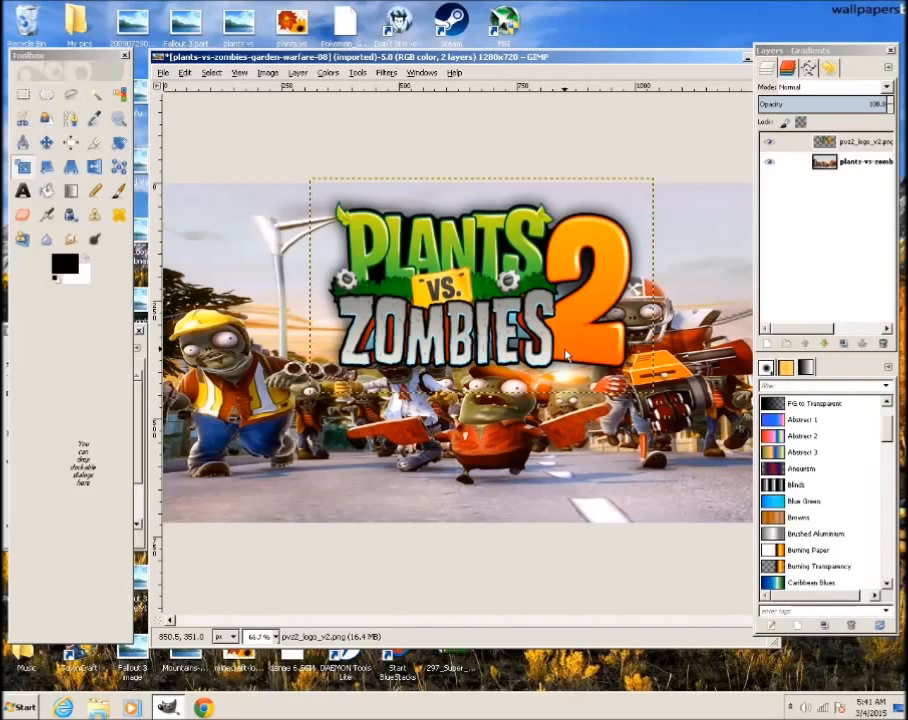
mouse_move(424, 324)
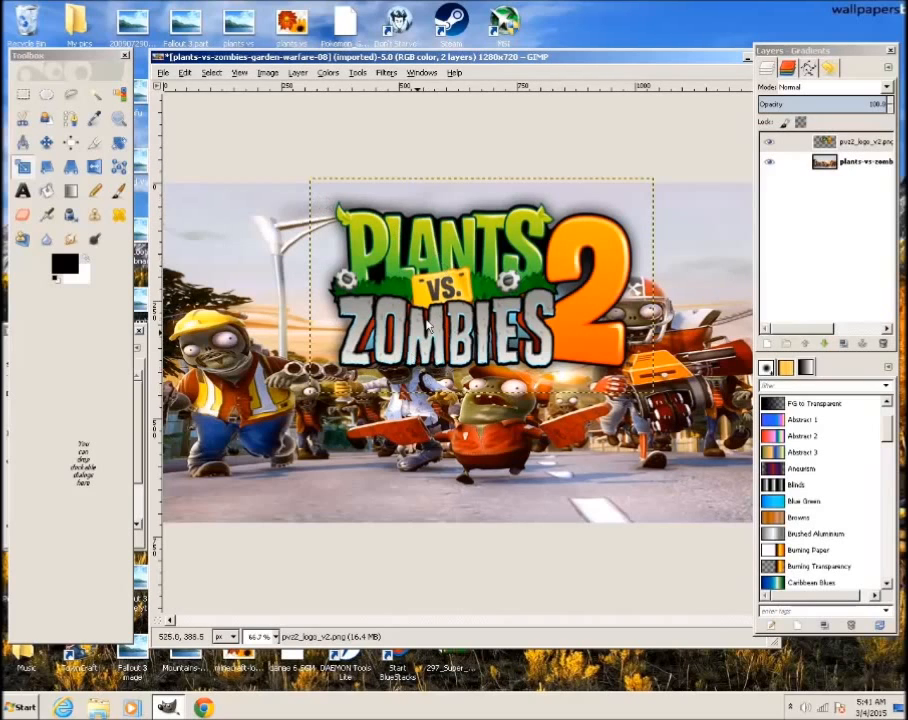